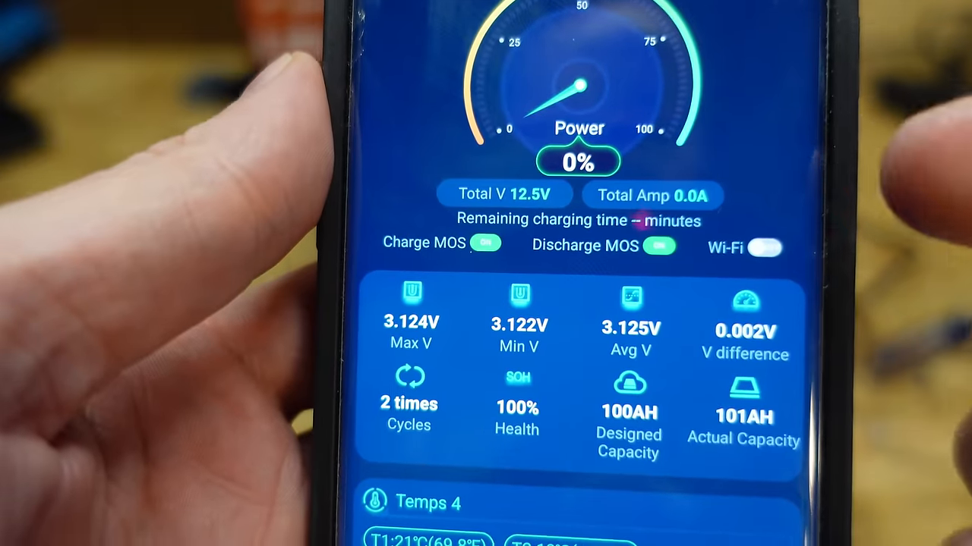
pyautogui.scroll(-3)
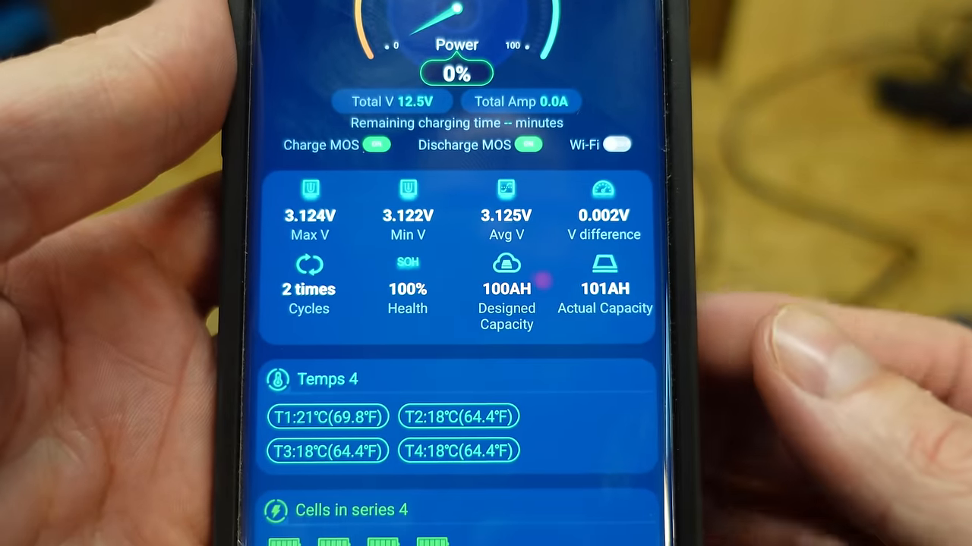
pyautogui.scroll(-3)
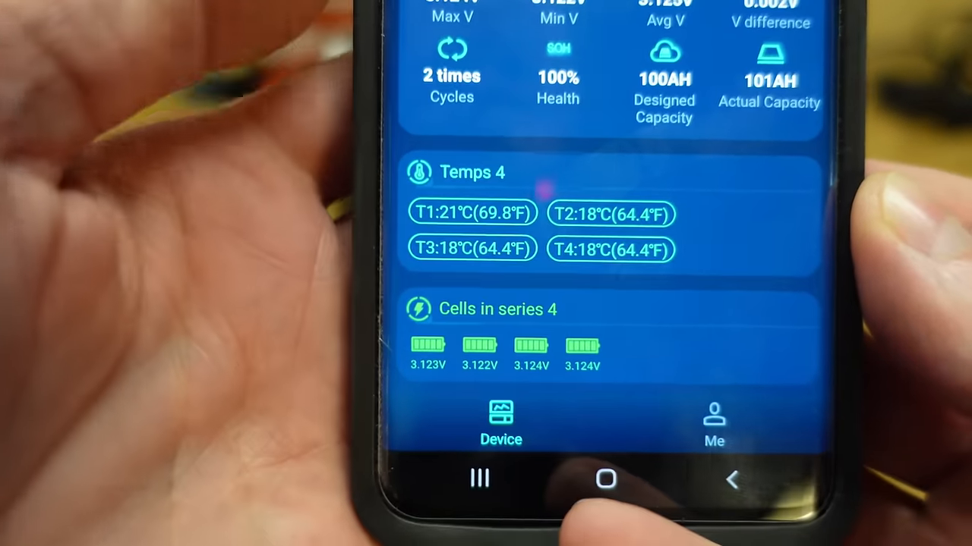